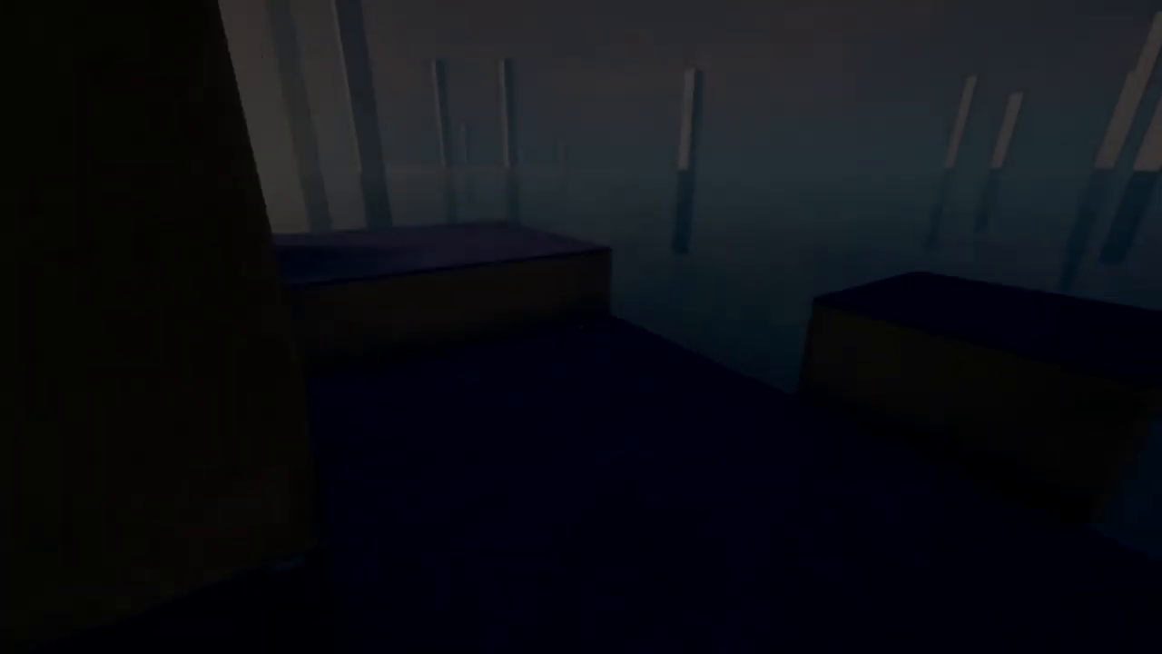
{"action": "mouse_move", "coordinate": [581, 327]}
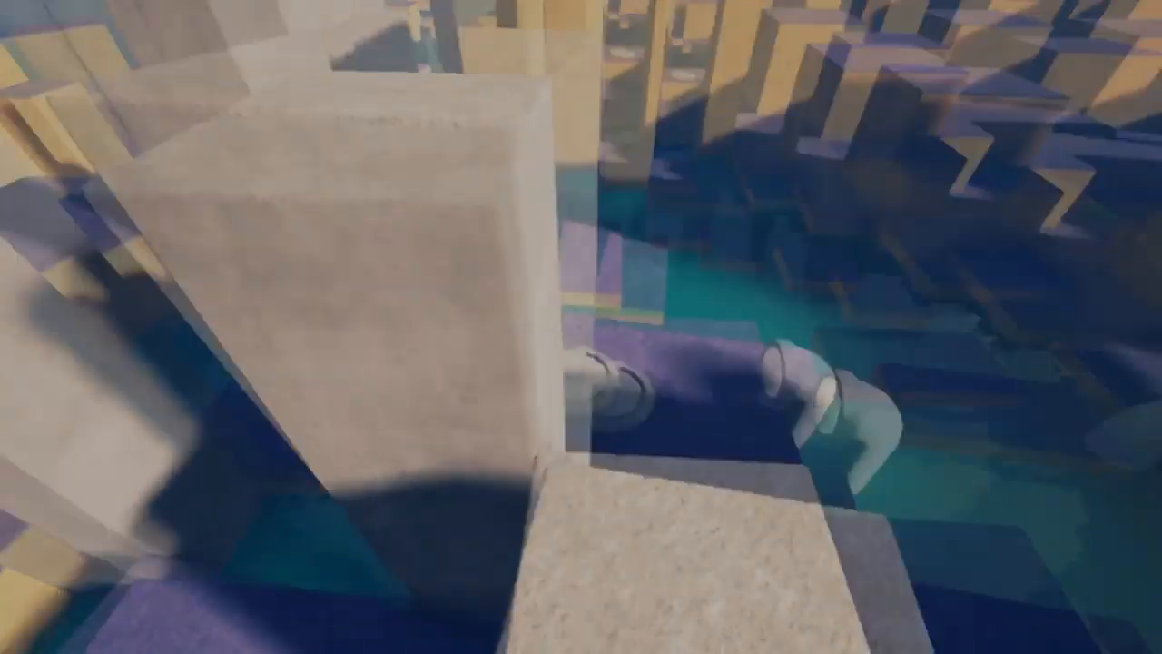
{"action": "mouse_move", "coordinate": [581, 327]}
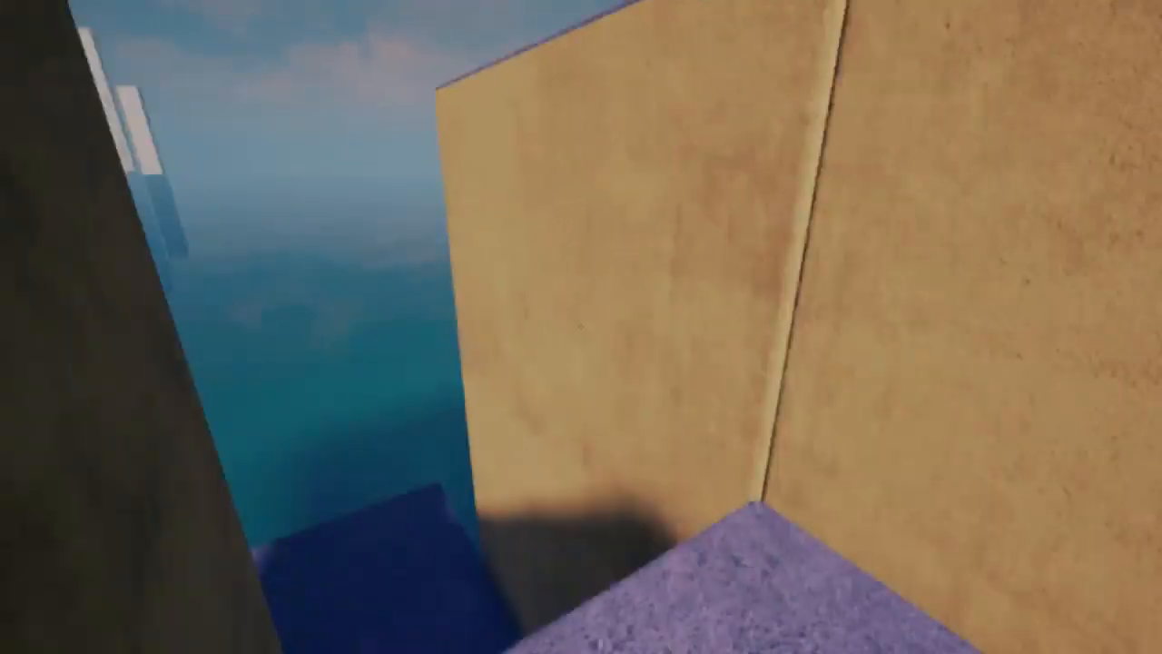
{"action": "mouse_move", "coordinate": [581, 327]}
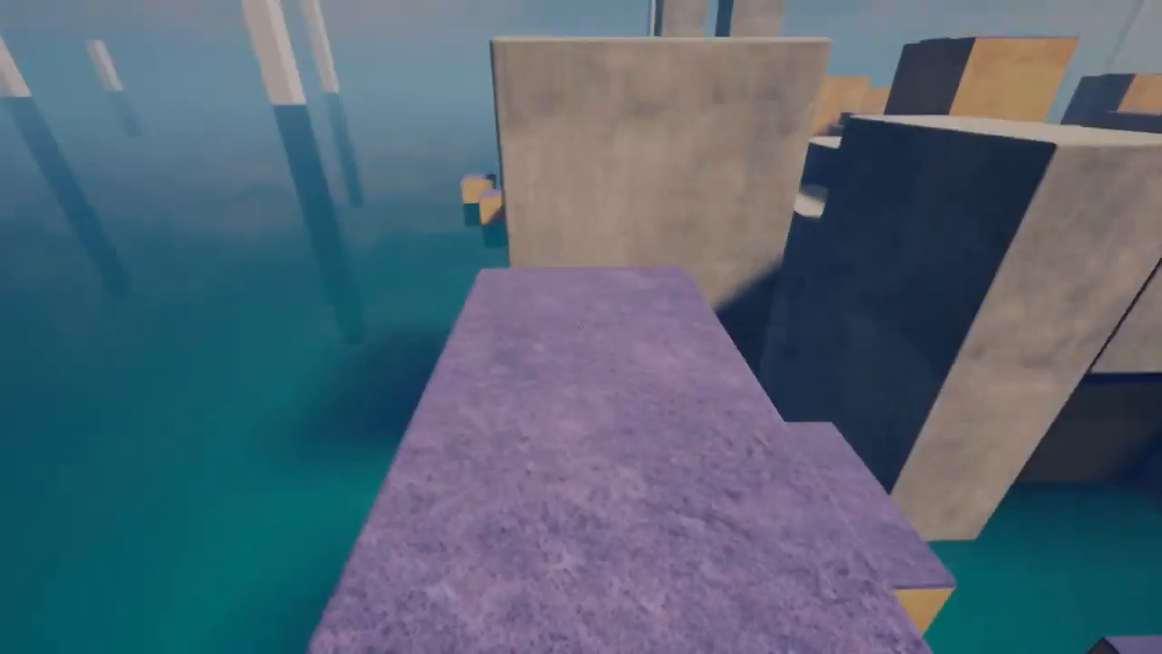
{"action": "mouse_move", "coordinate": [581, 327]}
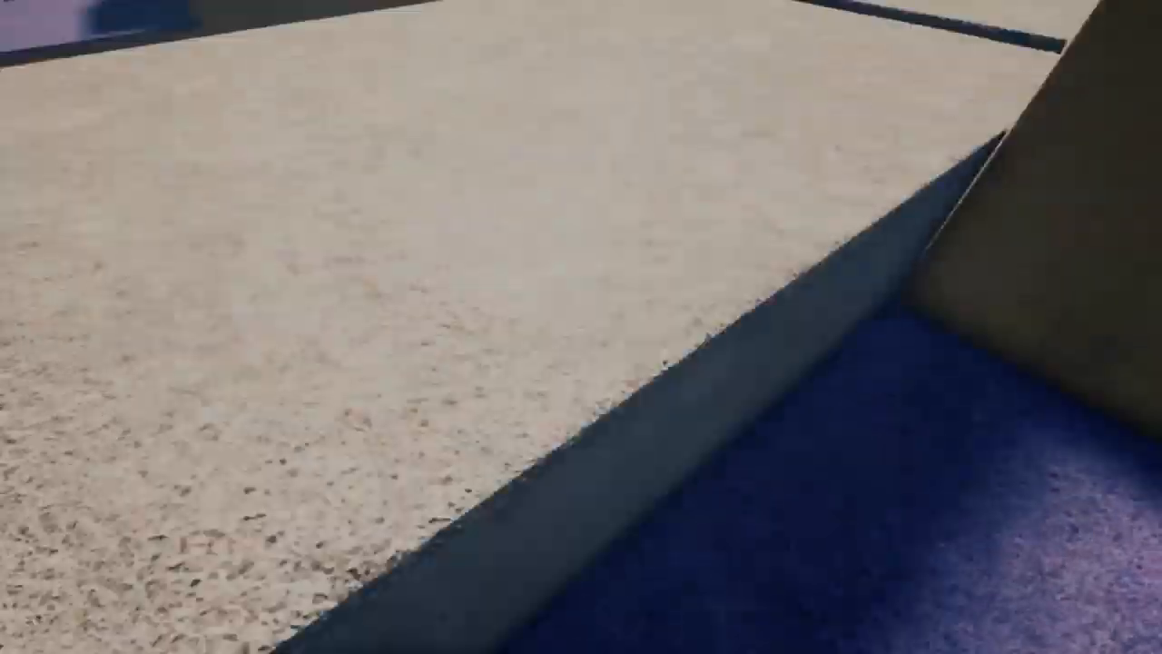
{"action": "mouse_move", "coordinate": [581, 327]}
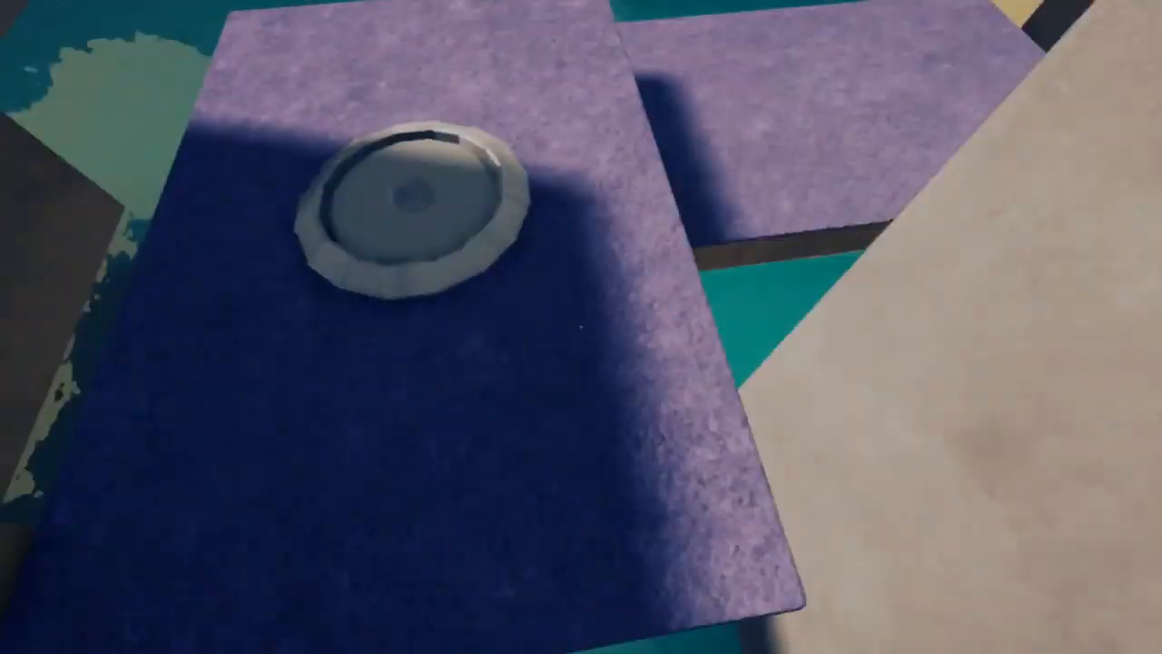
{"action": "mouse_move", "coordinate": [581, 326]}
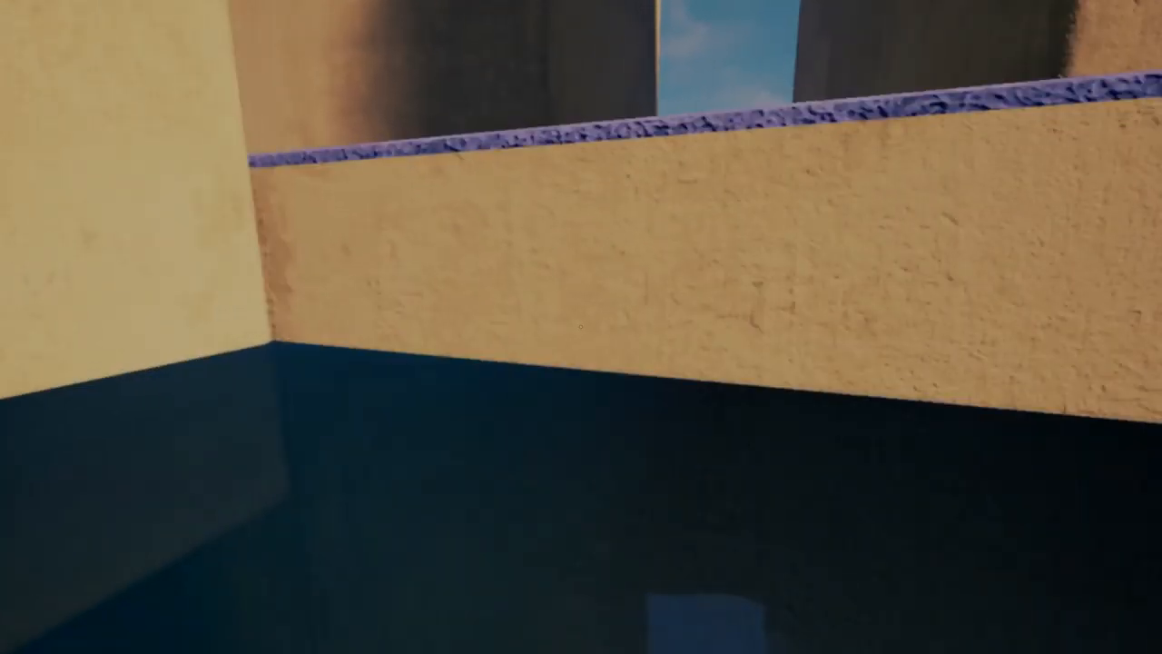
{"action": "mouse_move", "coordinate": [581, 327]}
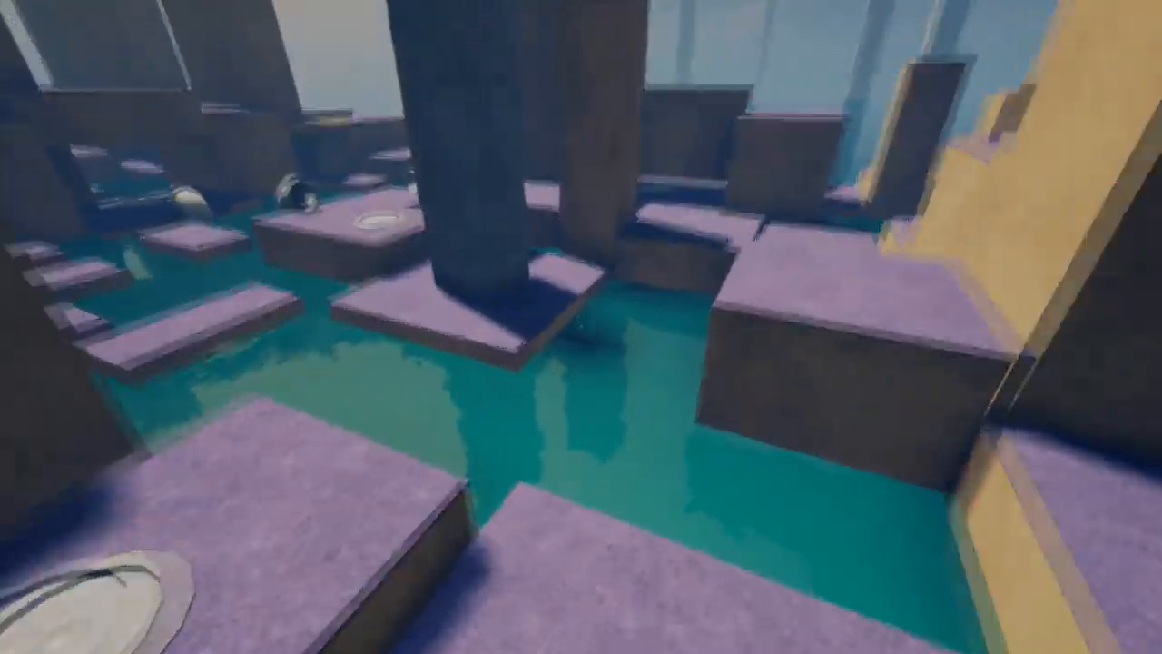
{"action": "mouse_move", "coordinate": [581, 326]}
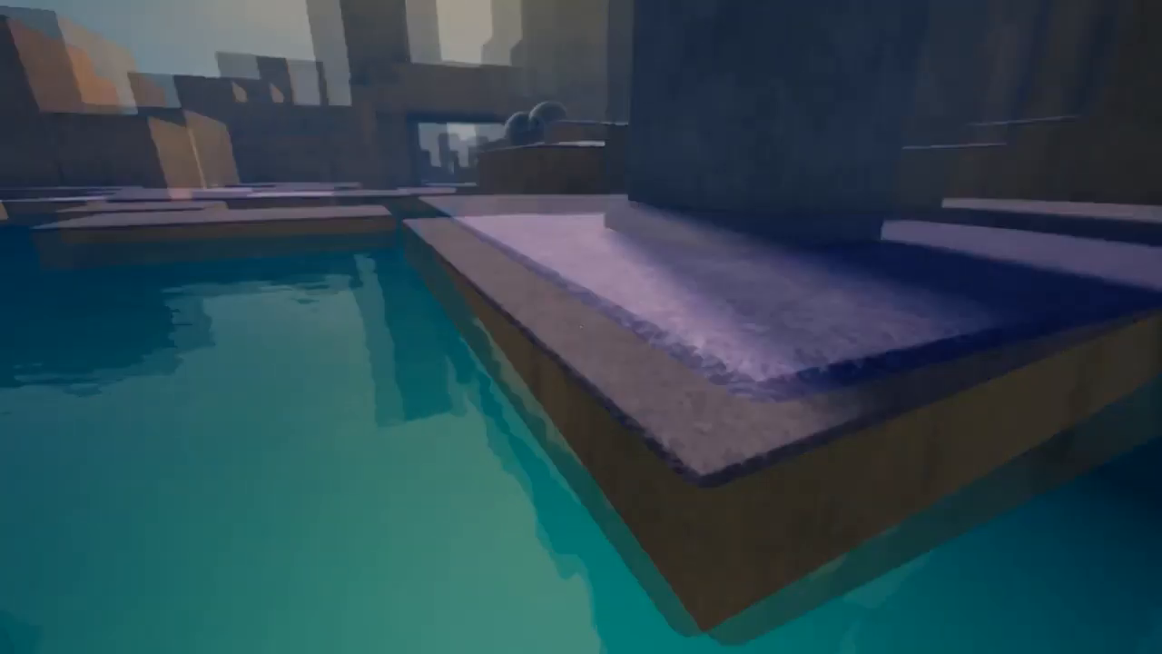
{"action": "mouse_move", "coordinate": [582, 327]}
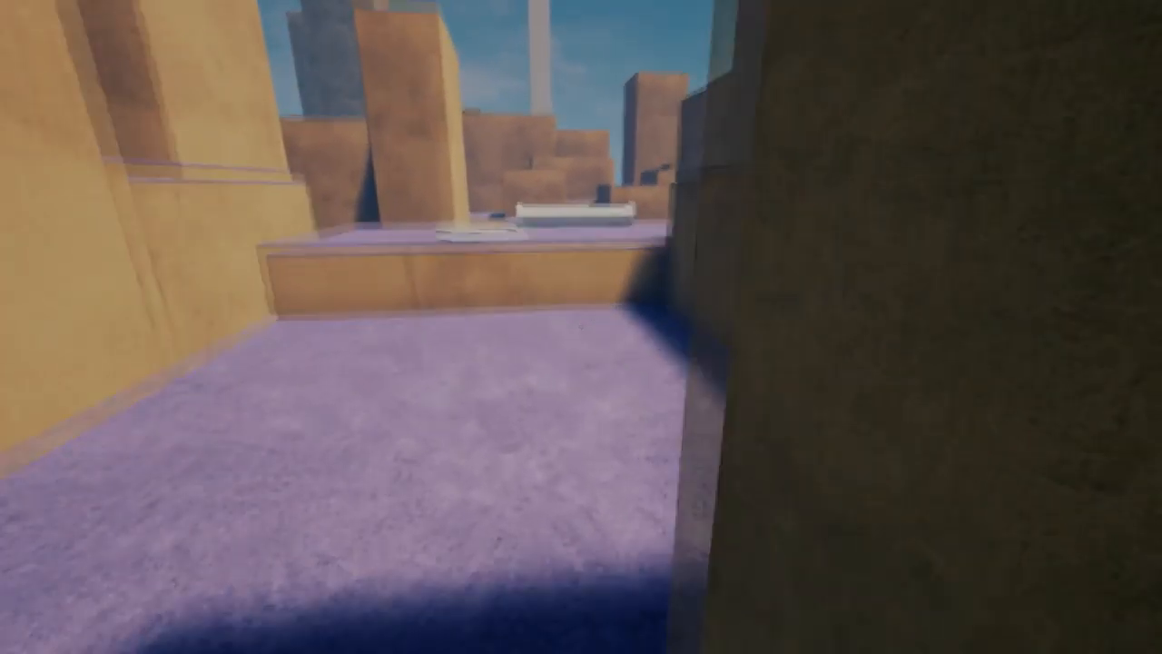
{"action": "mouse_move", "coordinate": [581, 326]}
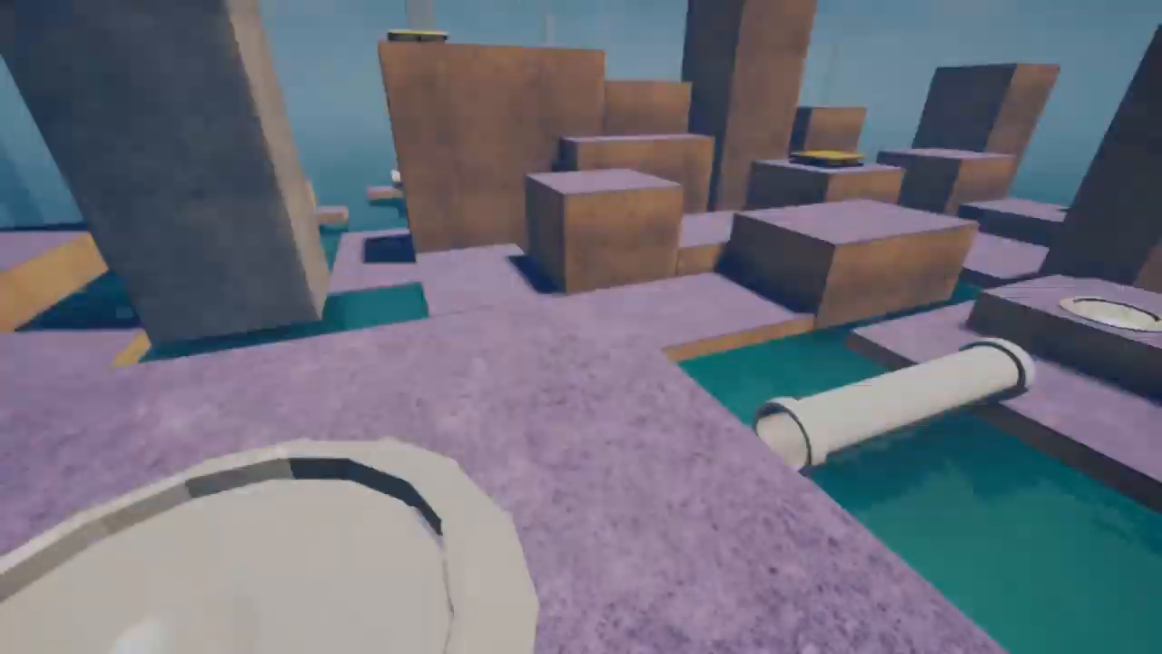
{"action": "mouse_move", "coordinate": [581, 327]}
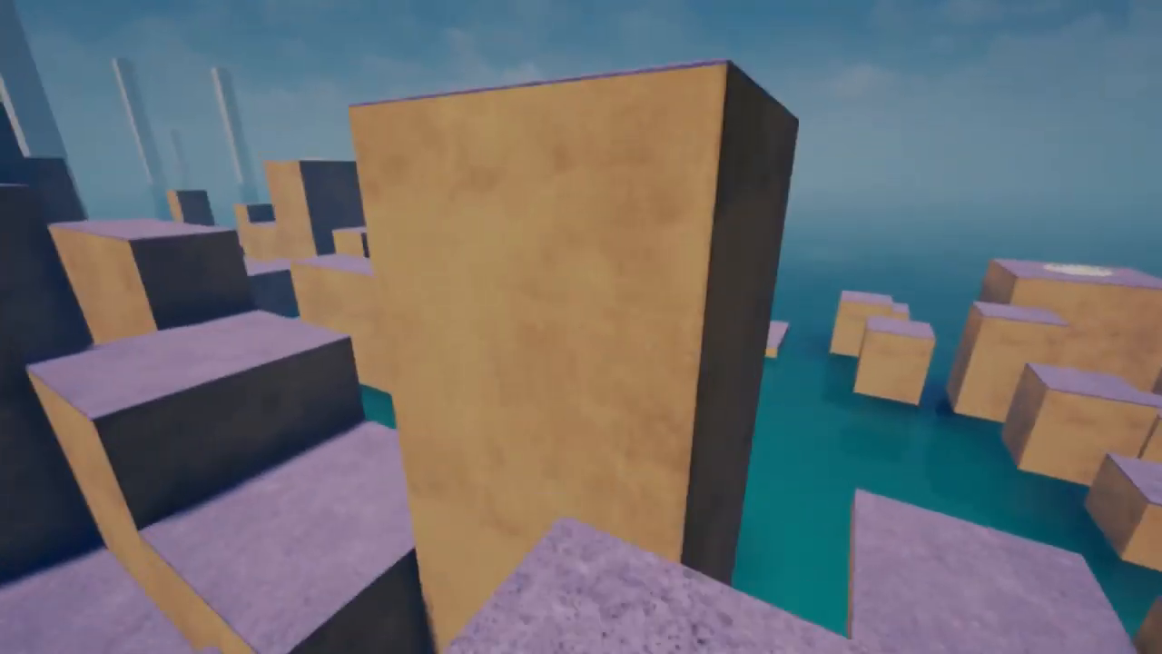
{"action": "mouse_move", "coordinate": [581, 327]}
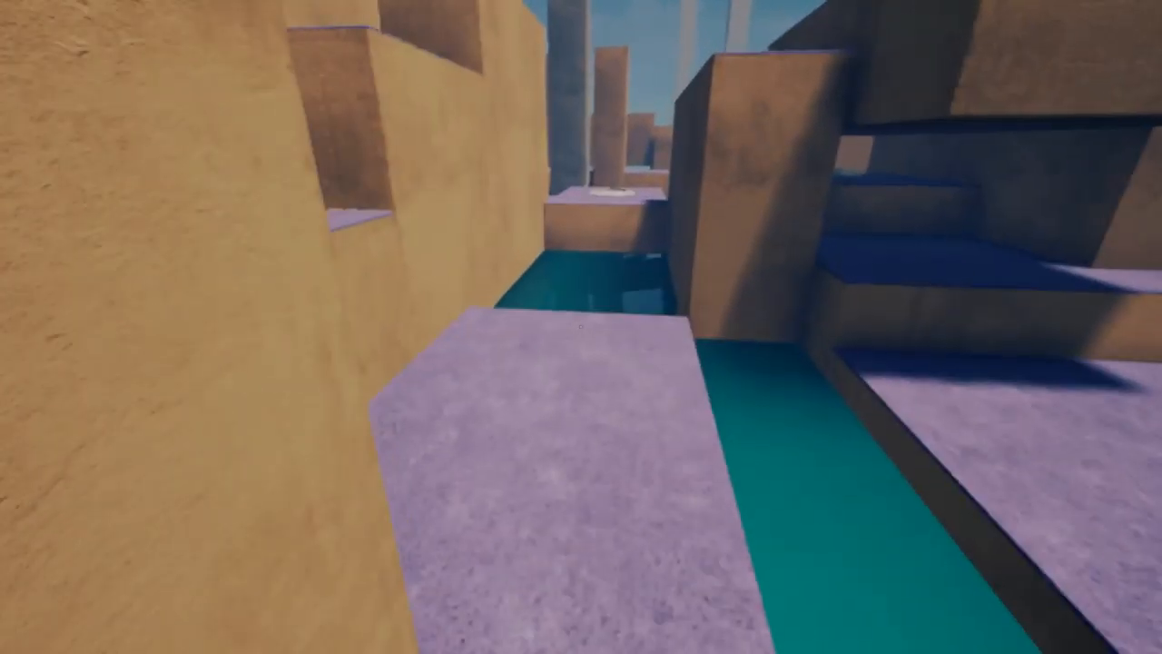
{"action": "mouse_move", "coordinate": [581, 327]}
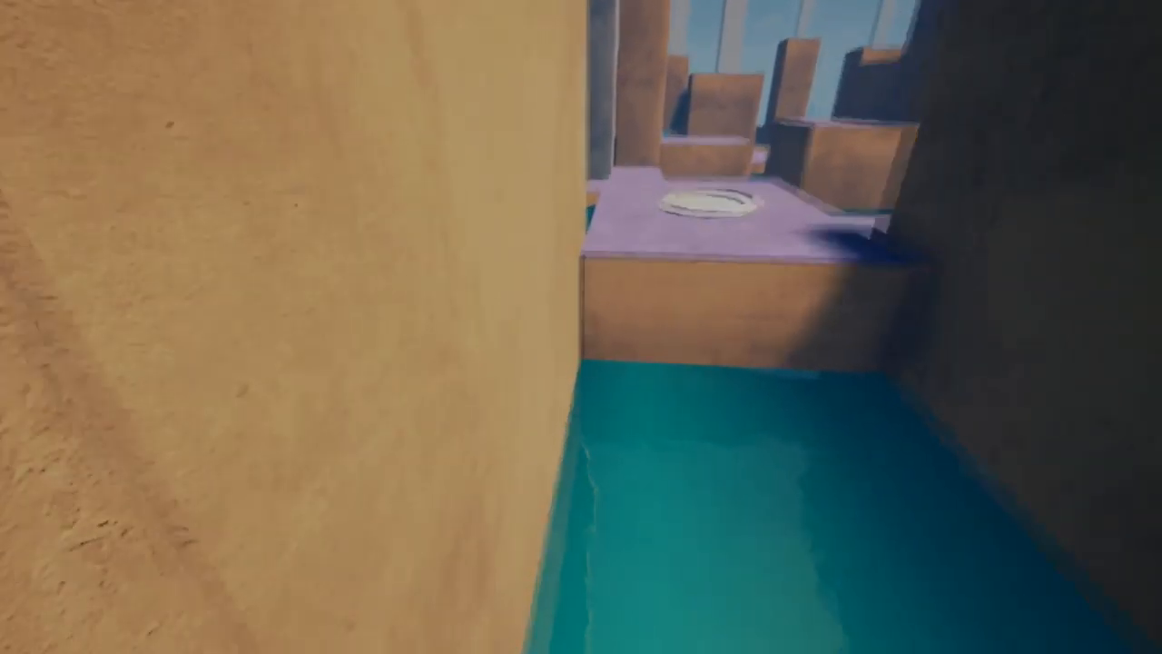
{"action": "mouse_move", "coordinate": [581, 327]}
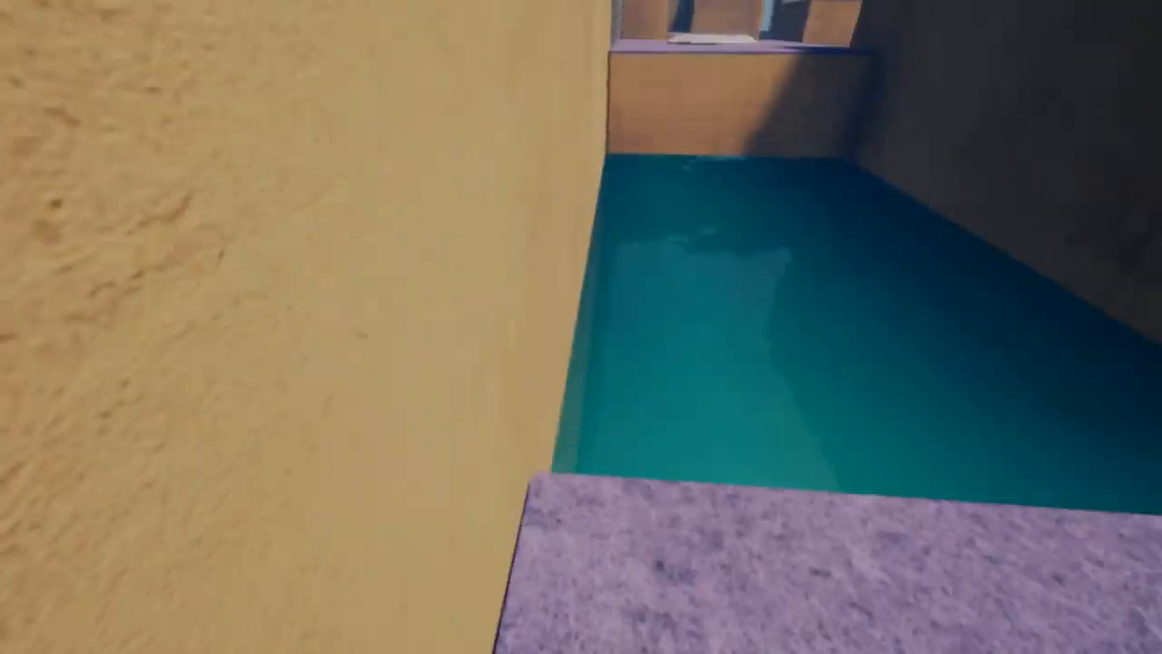
{"action": "mouse_move", "coordinate": [581, 327]}
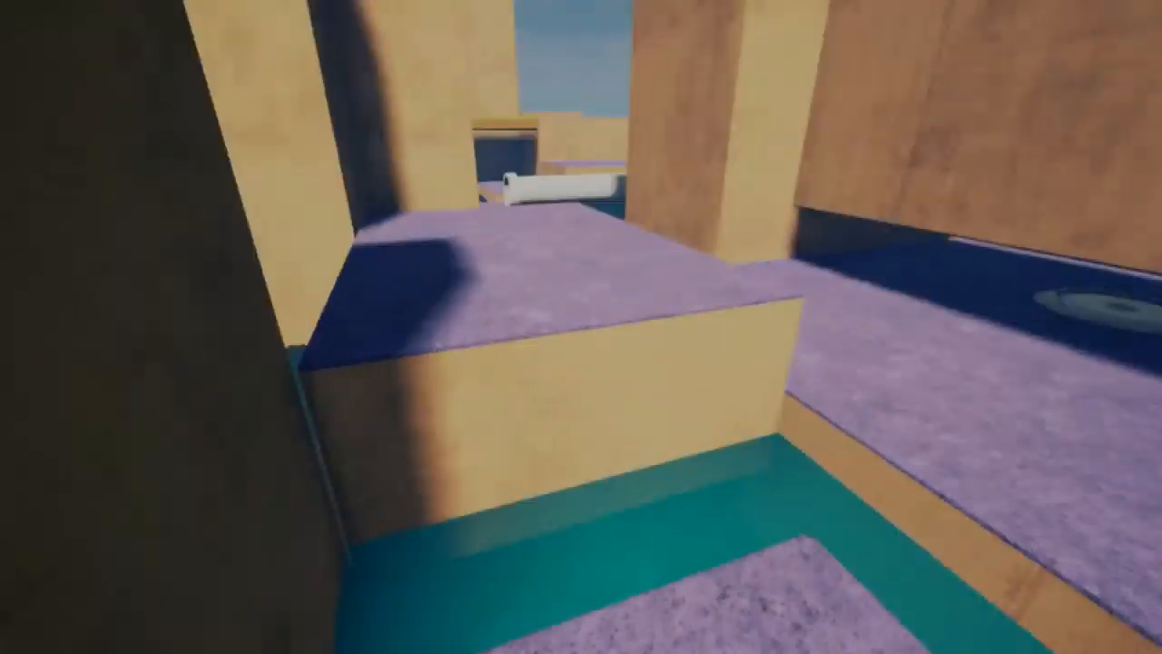
{"action": "mouse_move", "coordinate": [581, 327]}
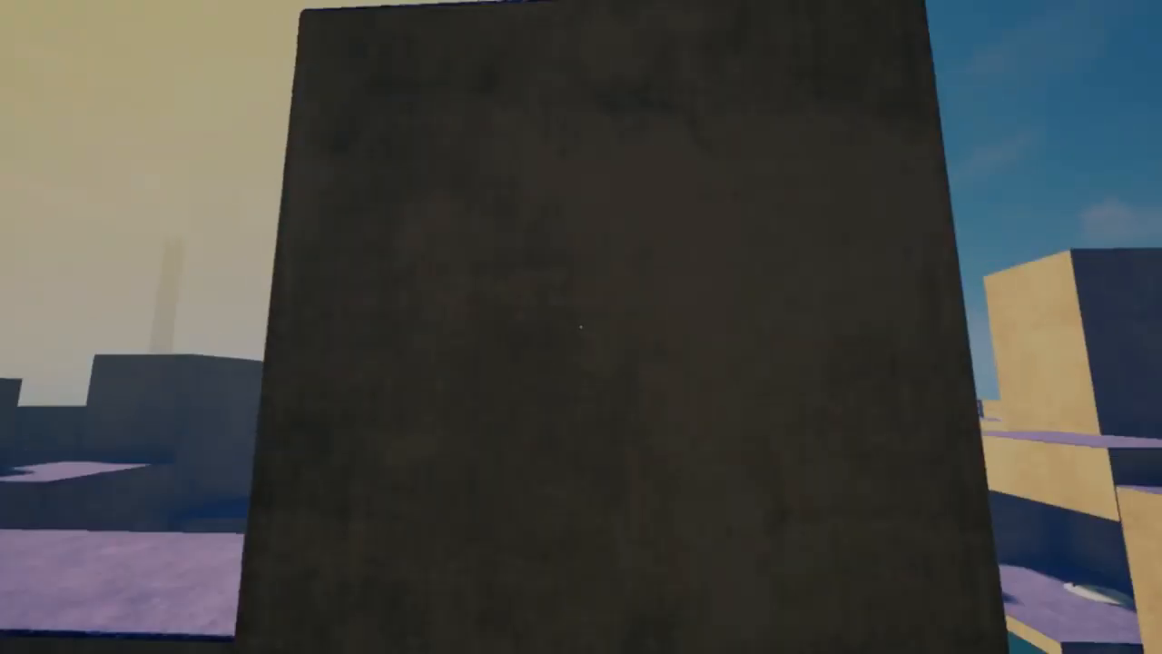
{"action": "mouse_move", "coordinate": [581, 327]}
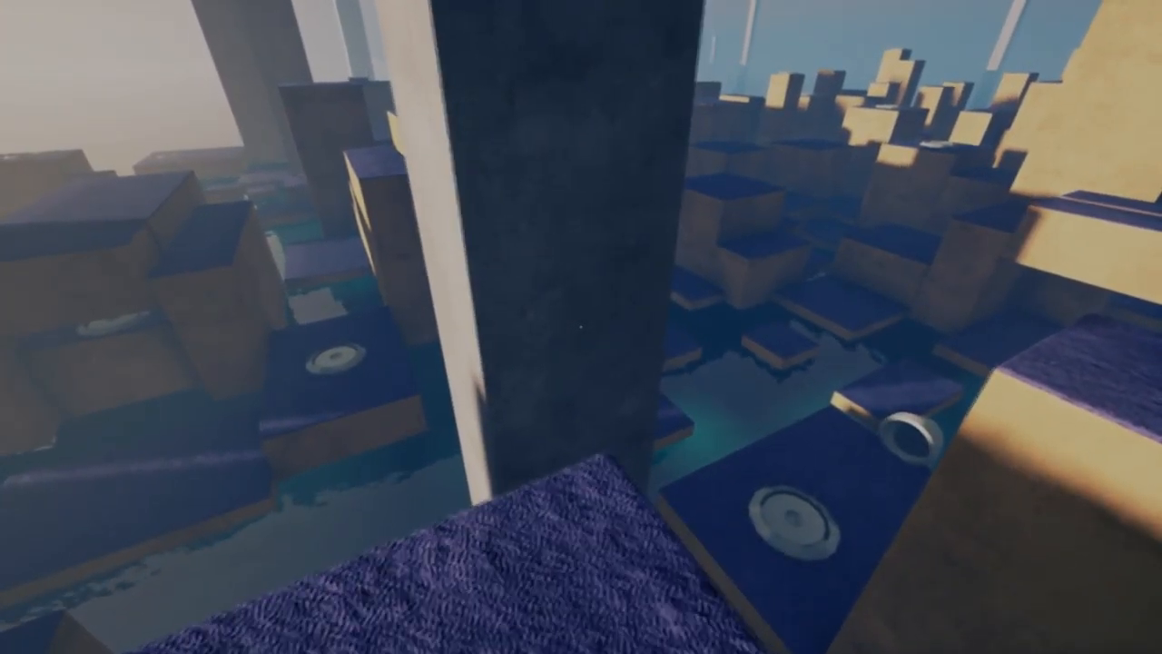
{"action": "mouse_move", "coordinate": [582, 327]}
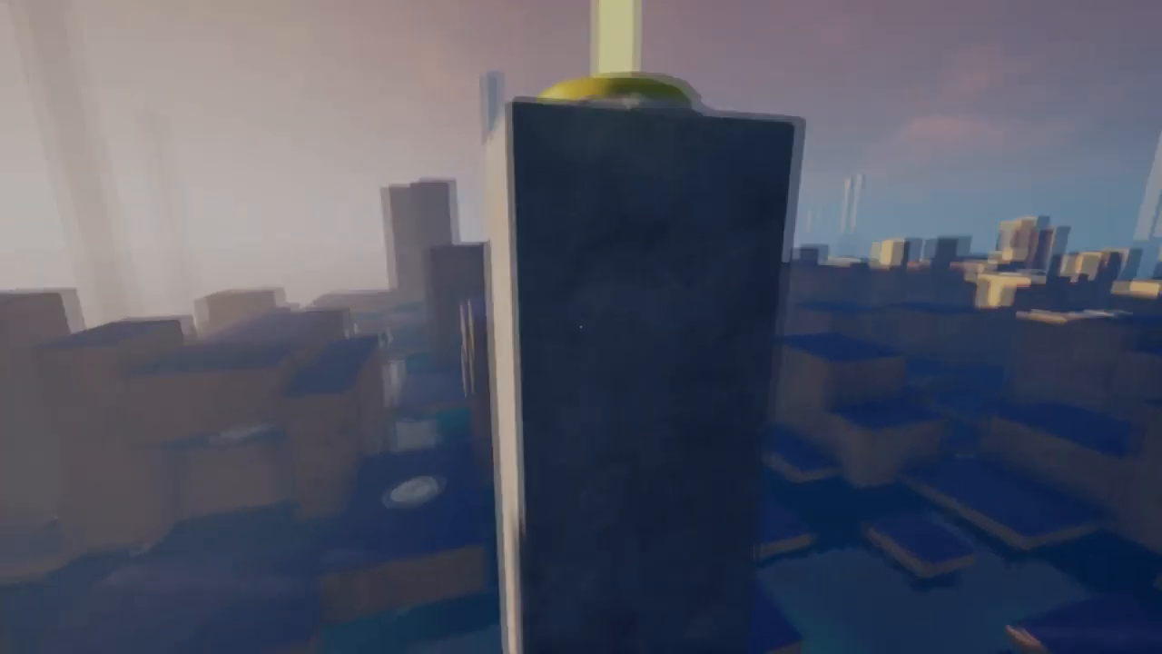